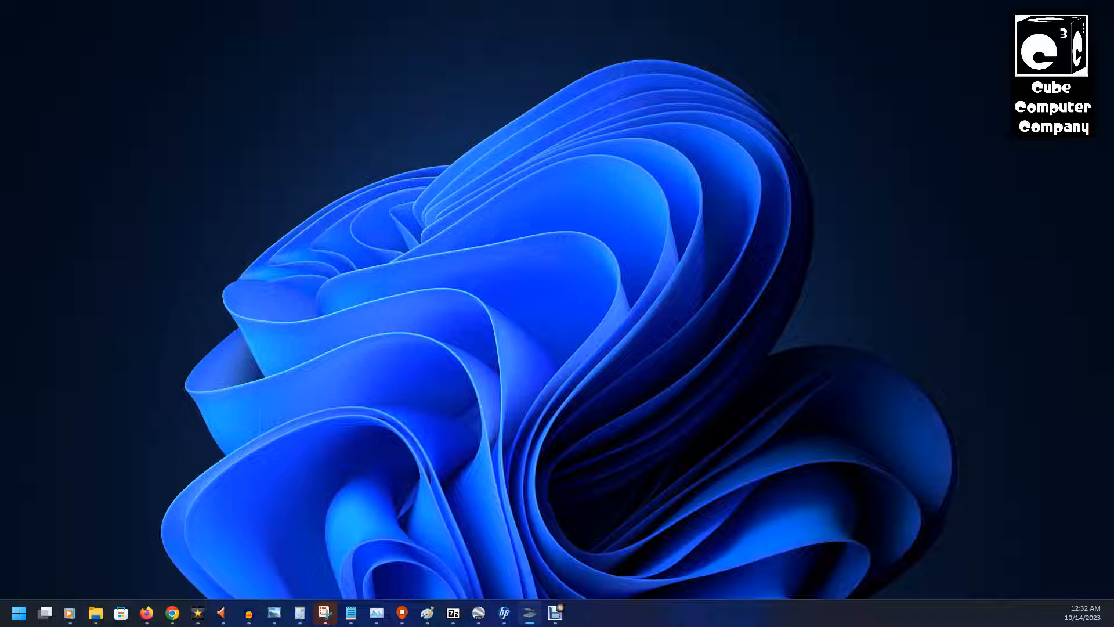
mouse_move(310, 529)
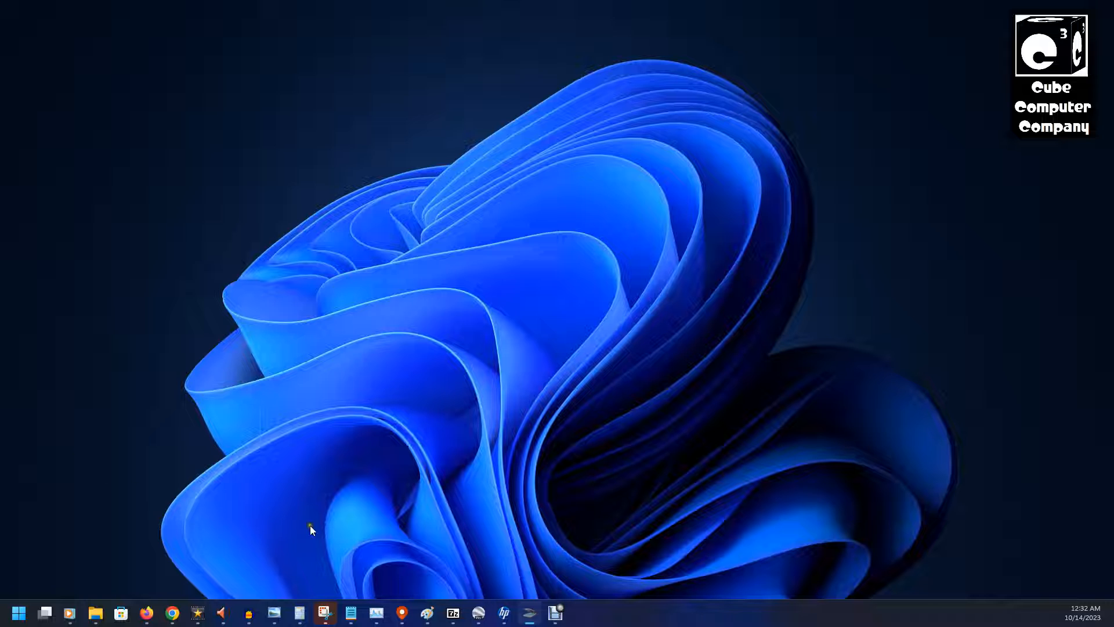
mouse_move(20, 613)
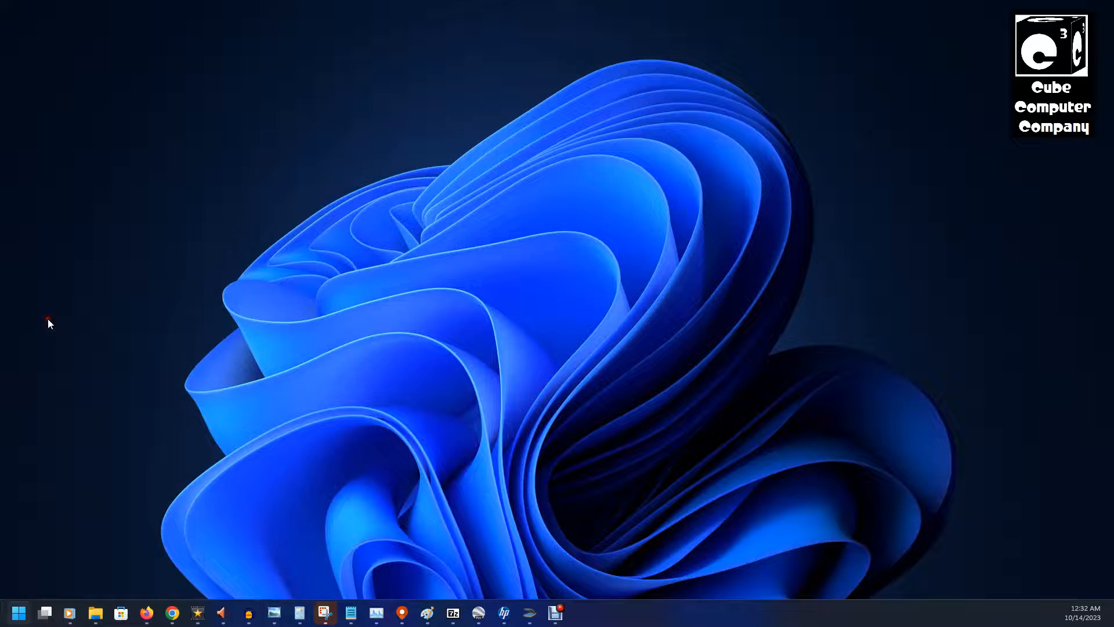
Launch Settings from the Start menu and go to Apps > Optional features.
click(17, 612)
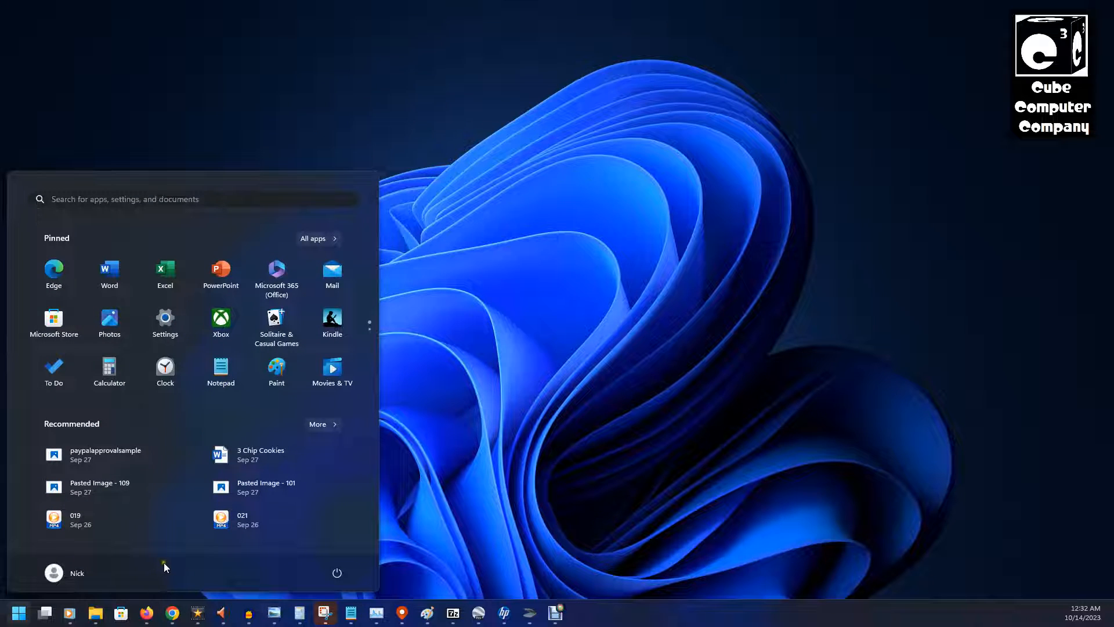
mouse_move(165, 319)
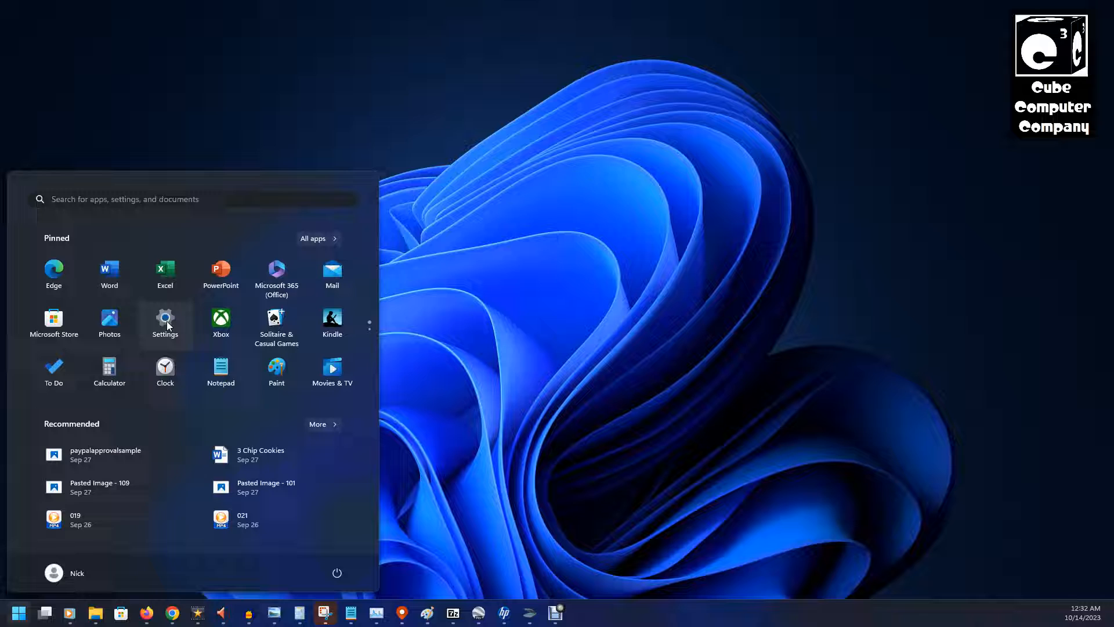
click(164, 322)
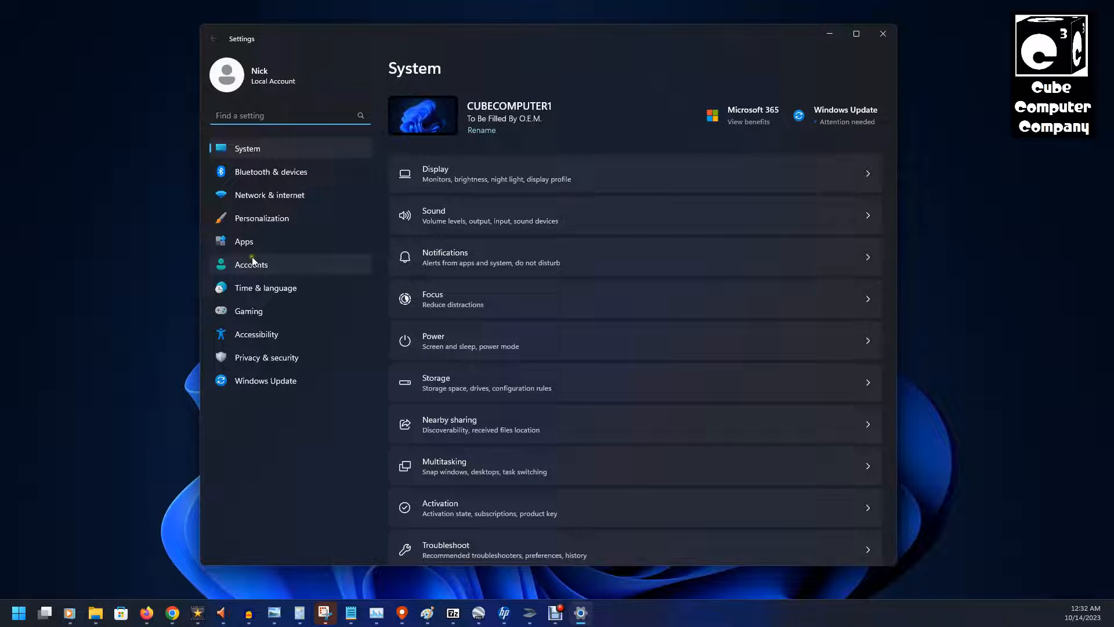
click(244, 240)
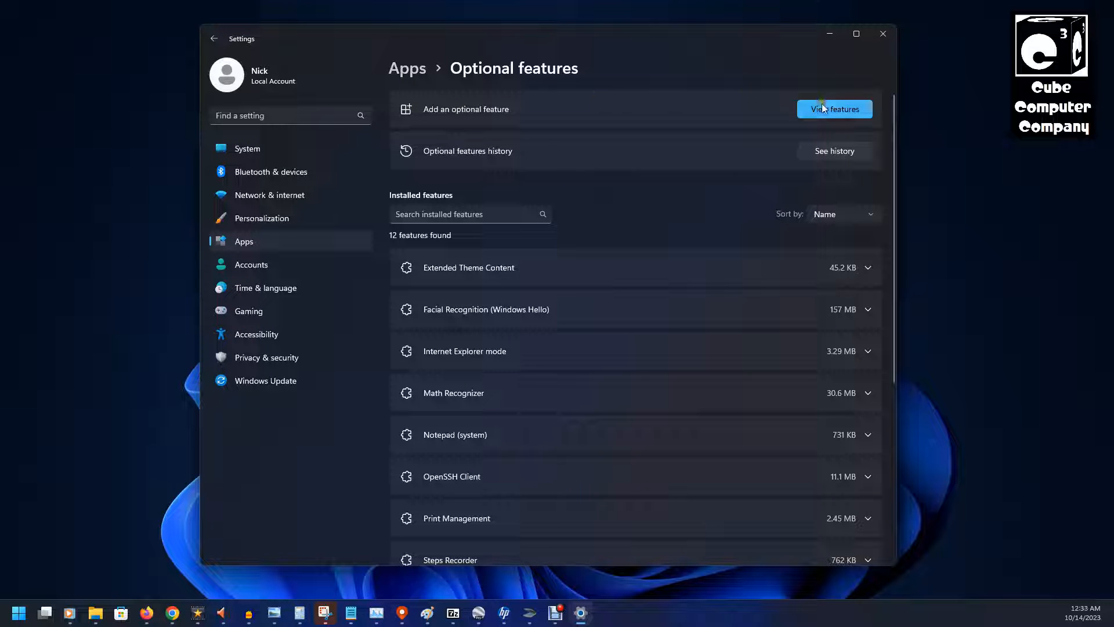
mouse_move(825, 115)
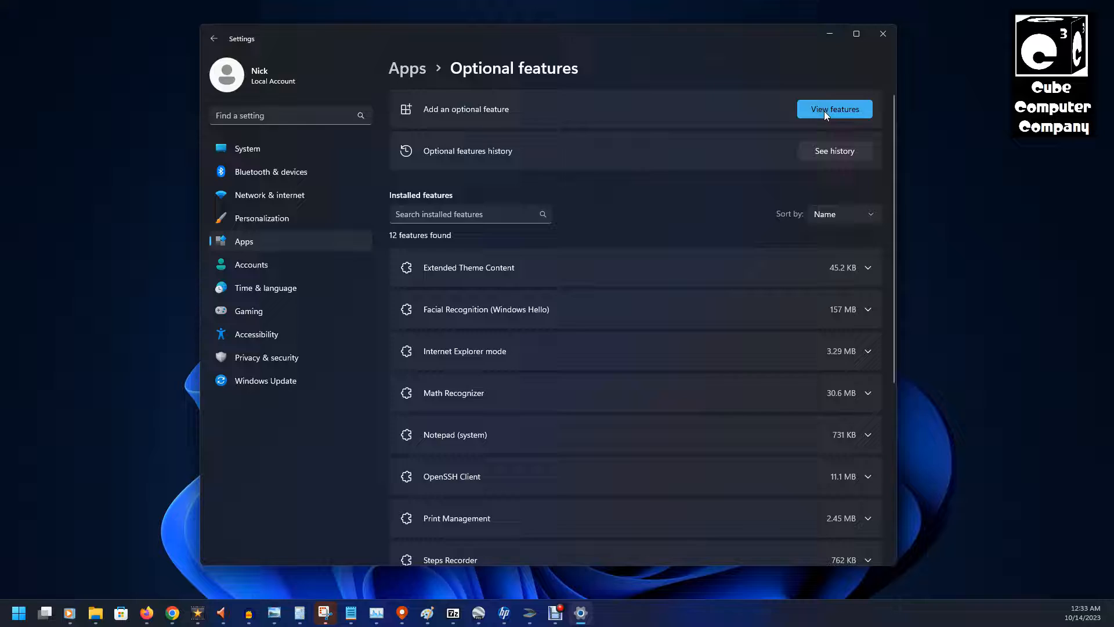
Search optional features for 'windows fax', select Windows Fax and Scan, and install it.
click(834, 108)
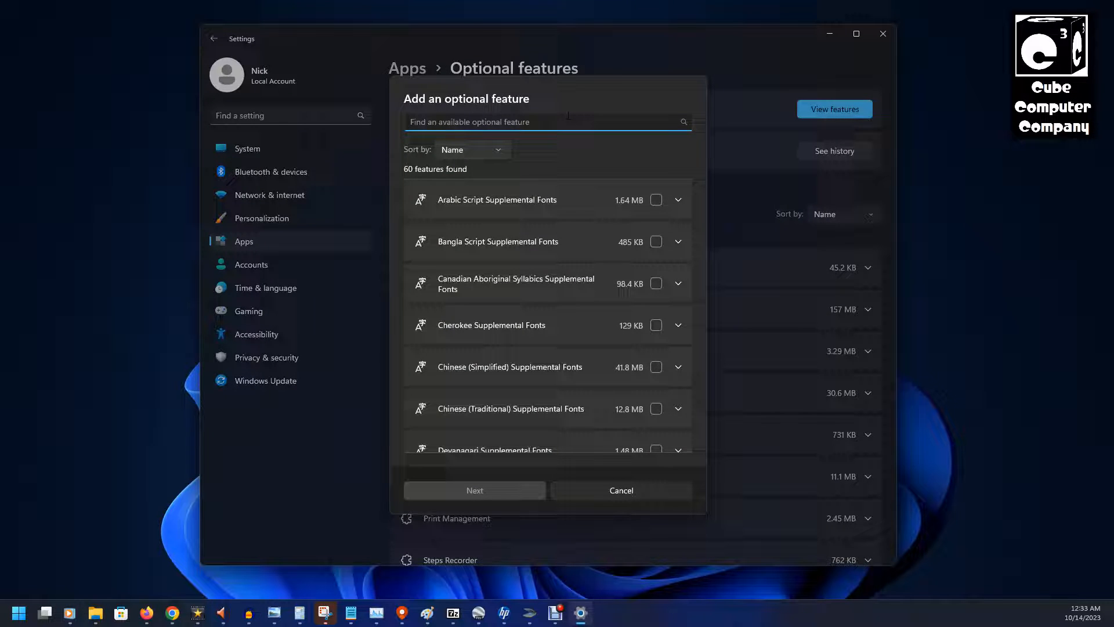
text(windows)
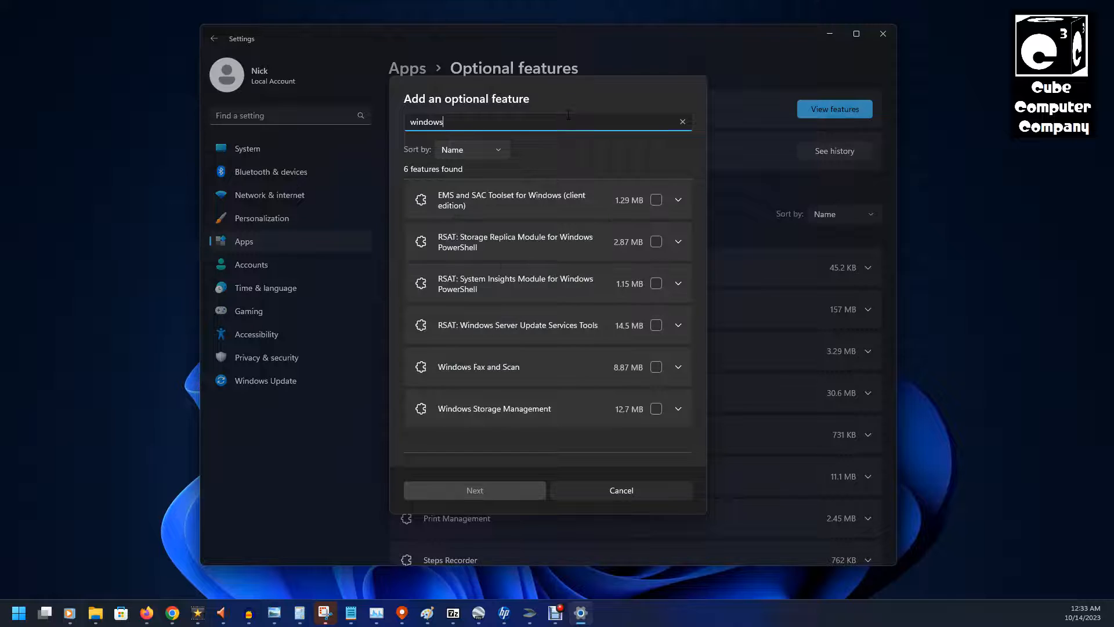
text(fax)
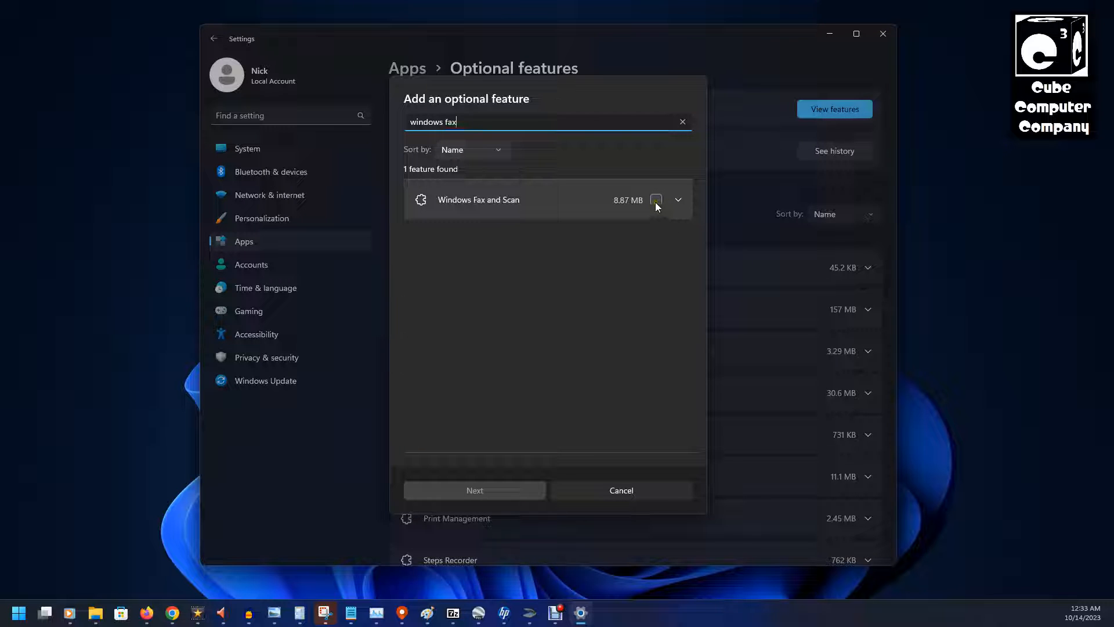
click(655, 199)
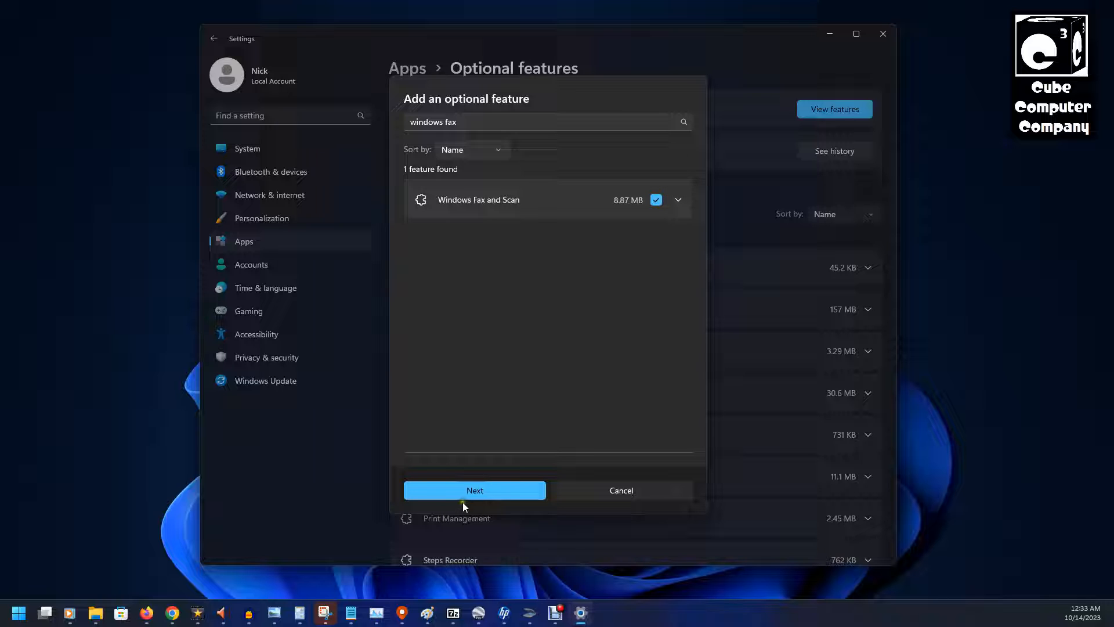
click(475, 490)
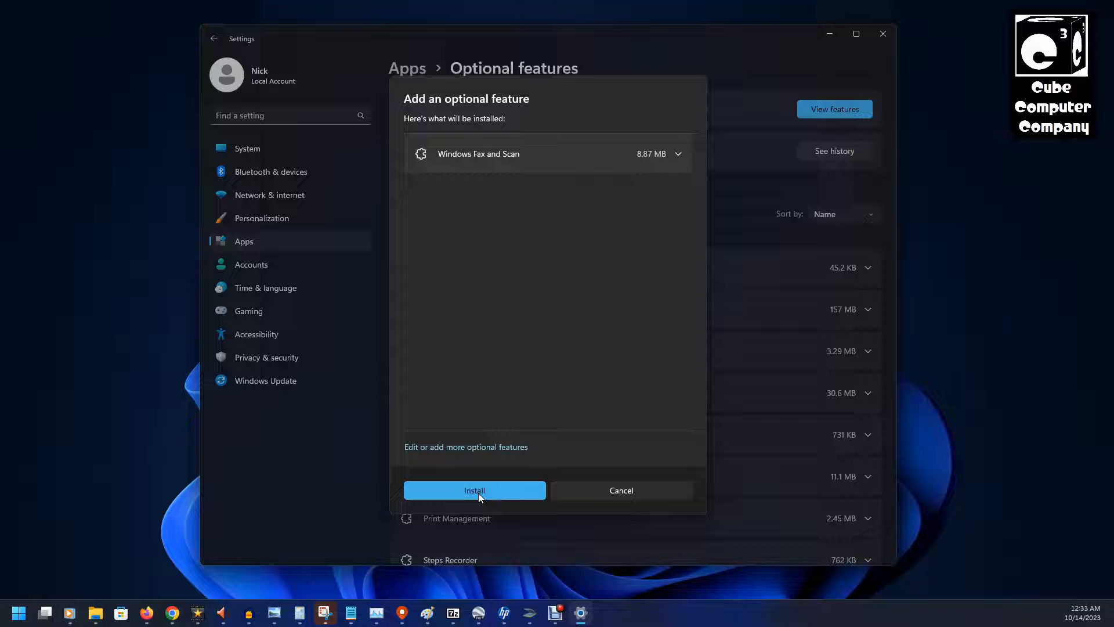
click(474, 490)
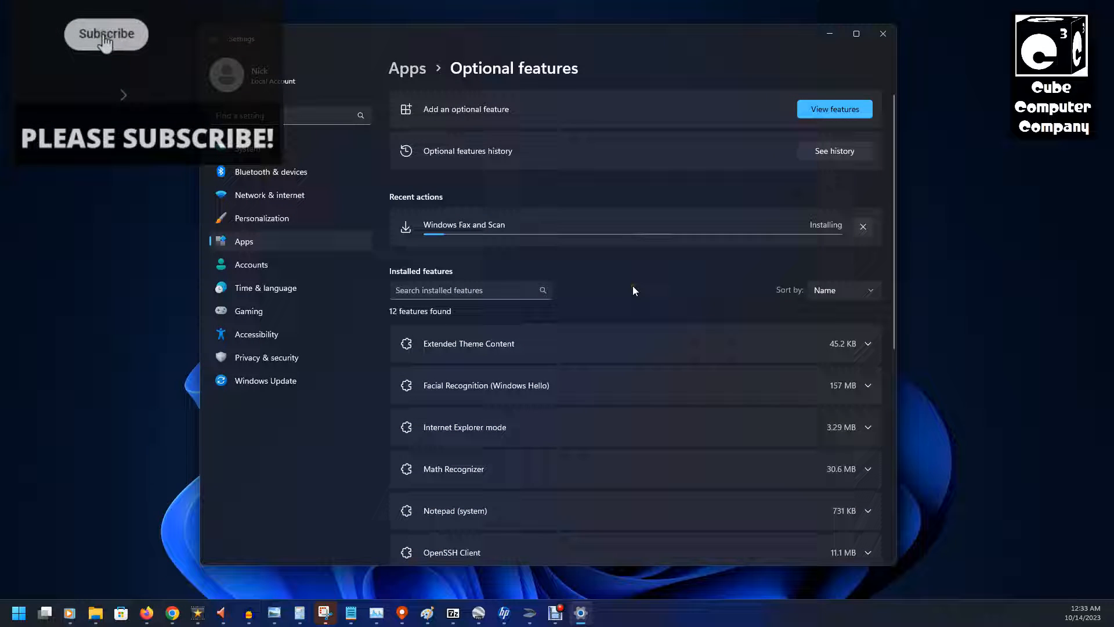
After installation finishes, launch Windows Fax and Scan from Start > All Programs > Accessories.
click(105, 34)
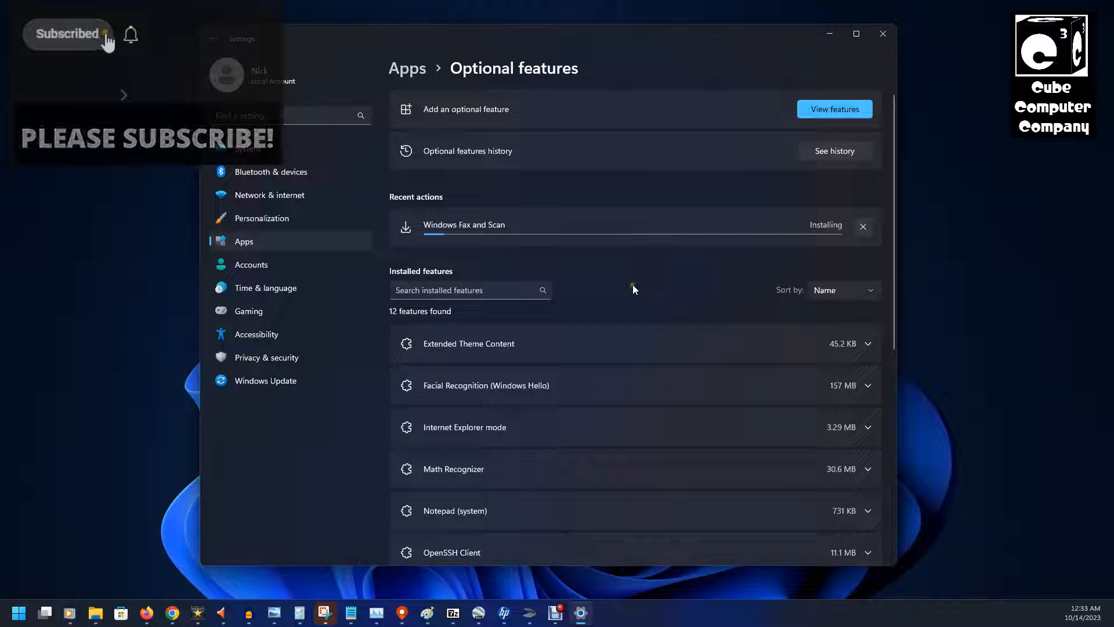
click(131, 34)
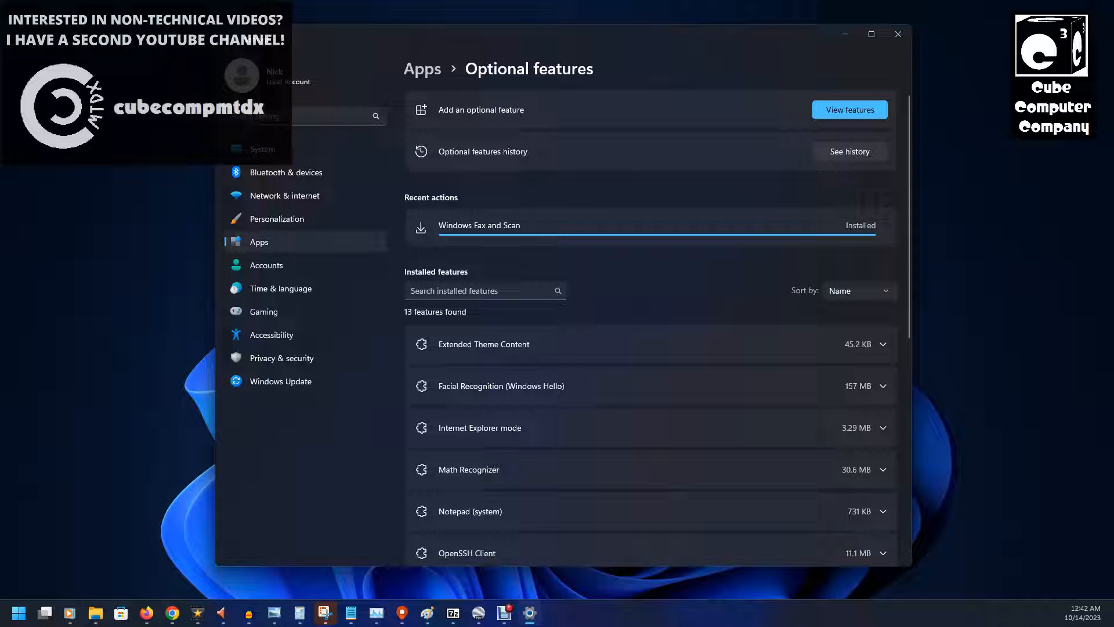
click(16, 612)
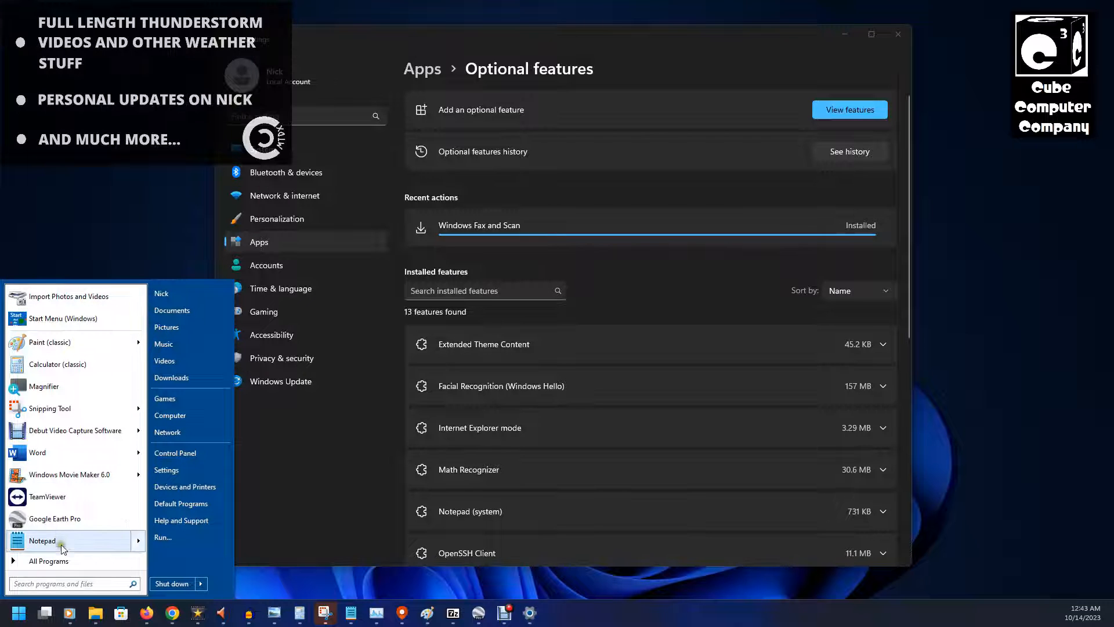
click(48, 560)
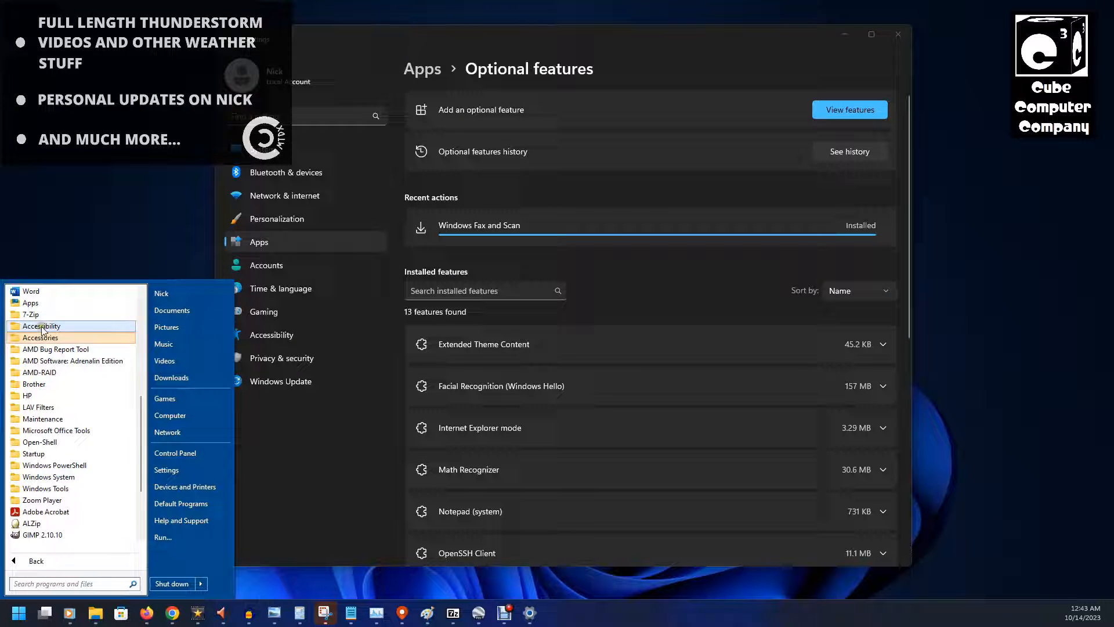
click(40, 337)
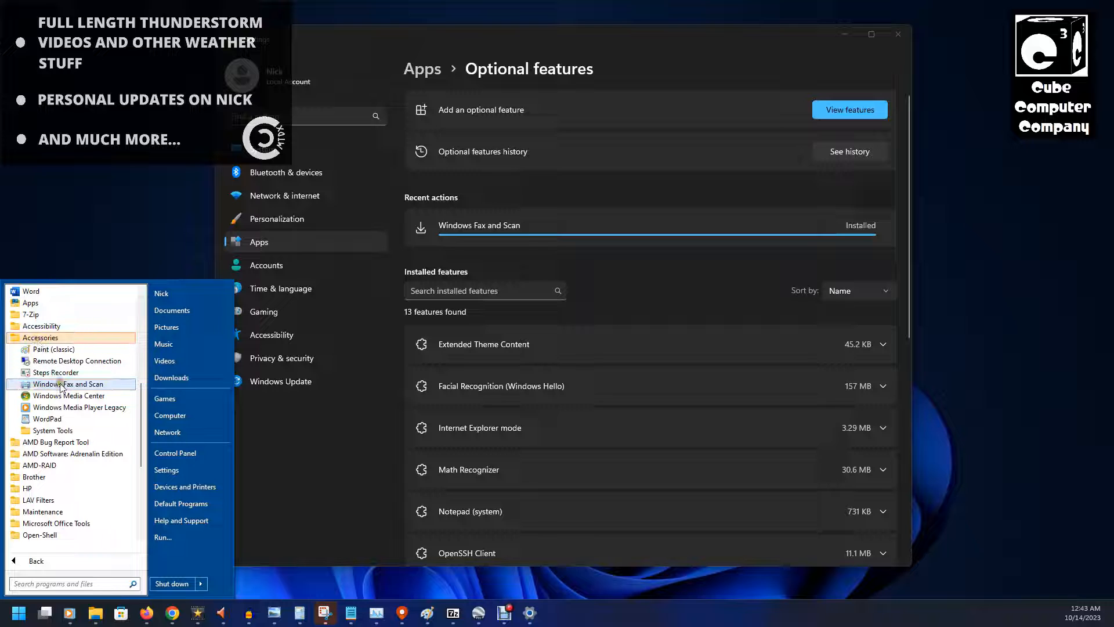
click(63, 384)
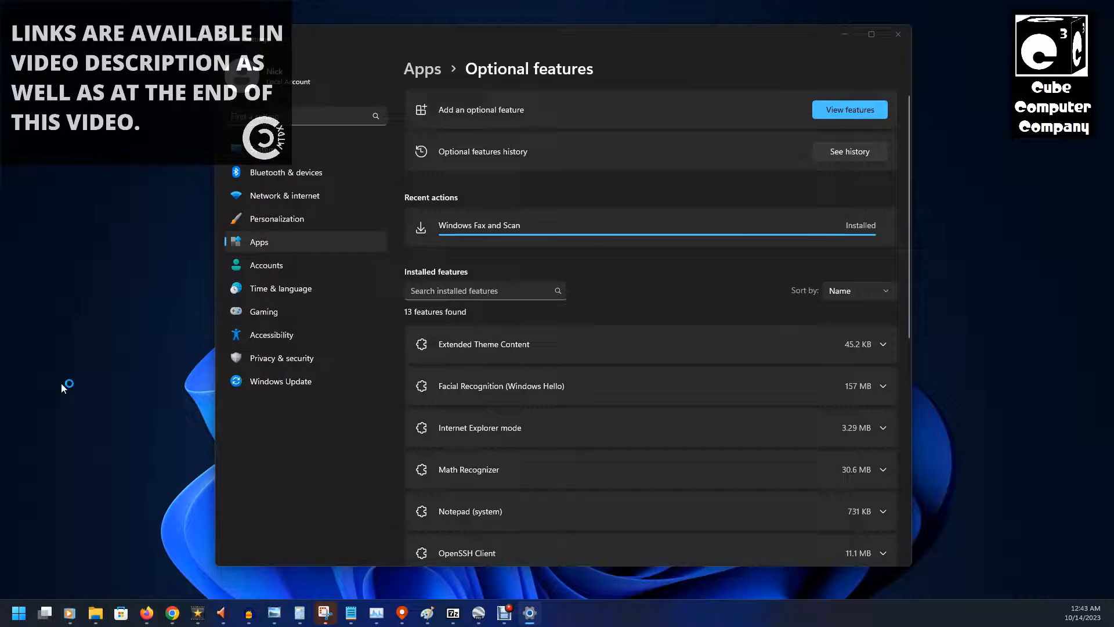
click(479, 225)
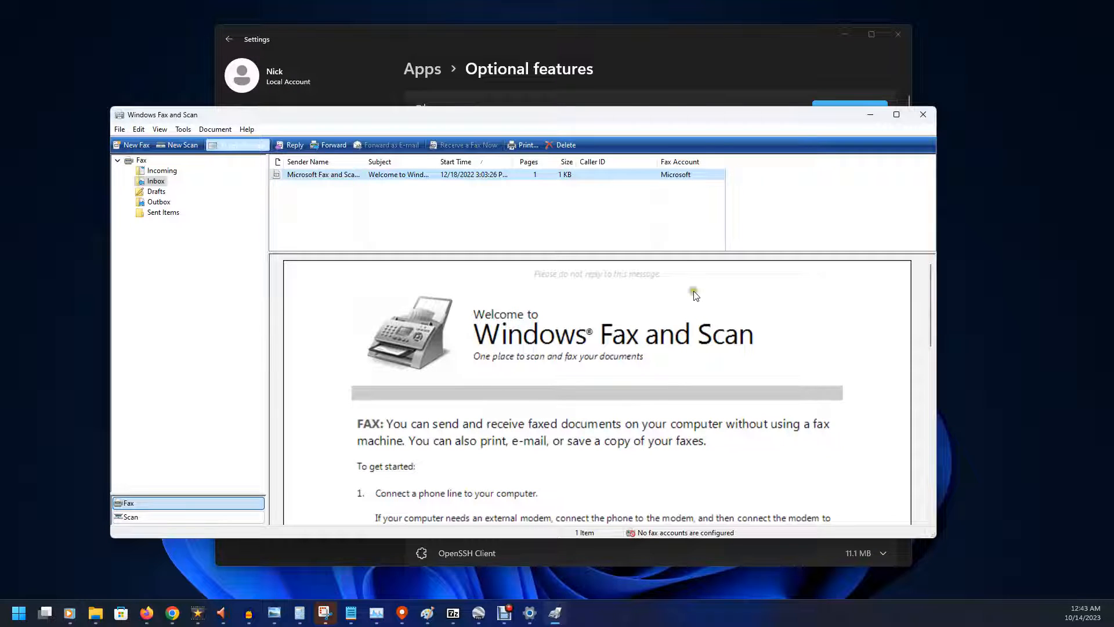
mouse_move(681, 294)
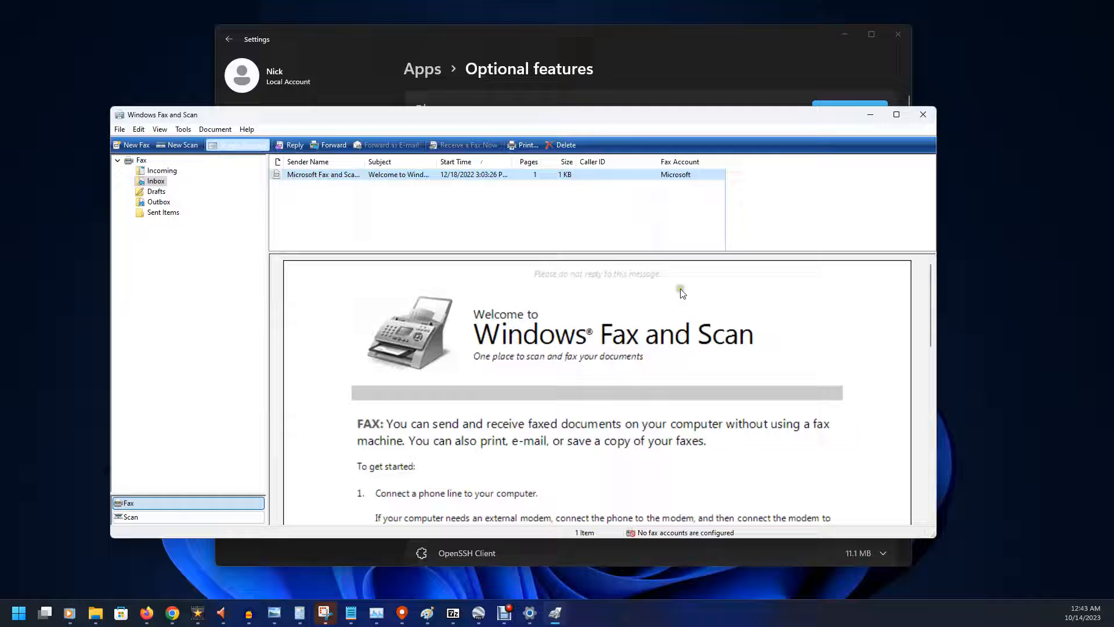
mouse_move(455, 118)
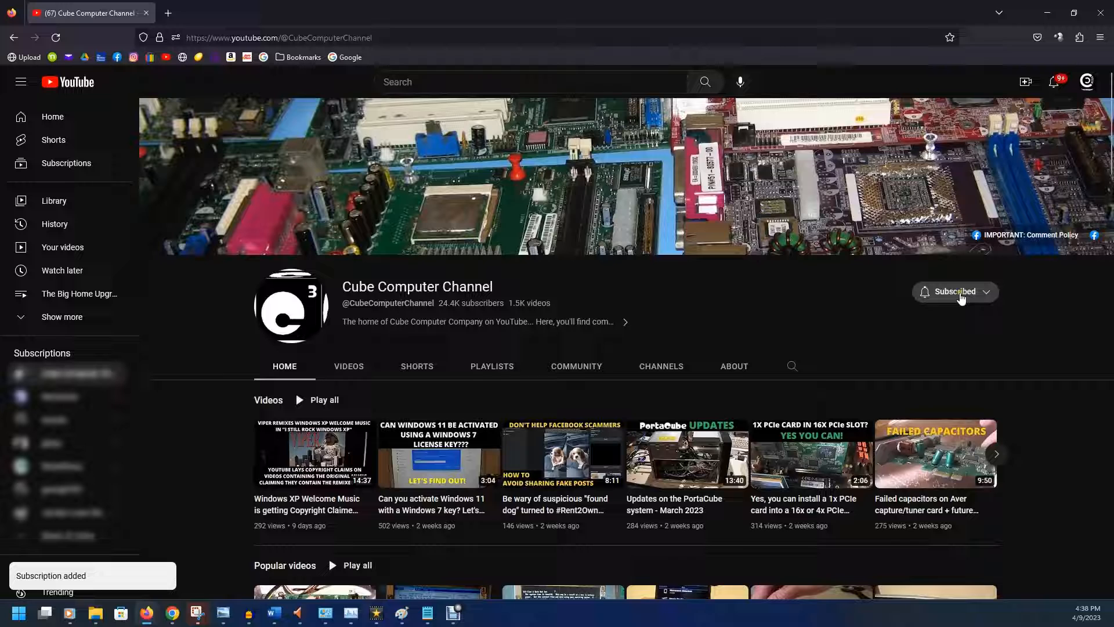
Turn on all notifications for Cube Computer Channel and like the Windows 11 activation video.
click(955, 291)
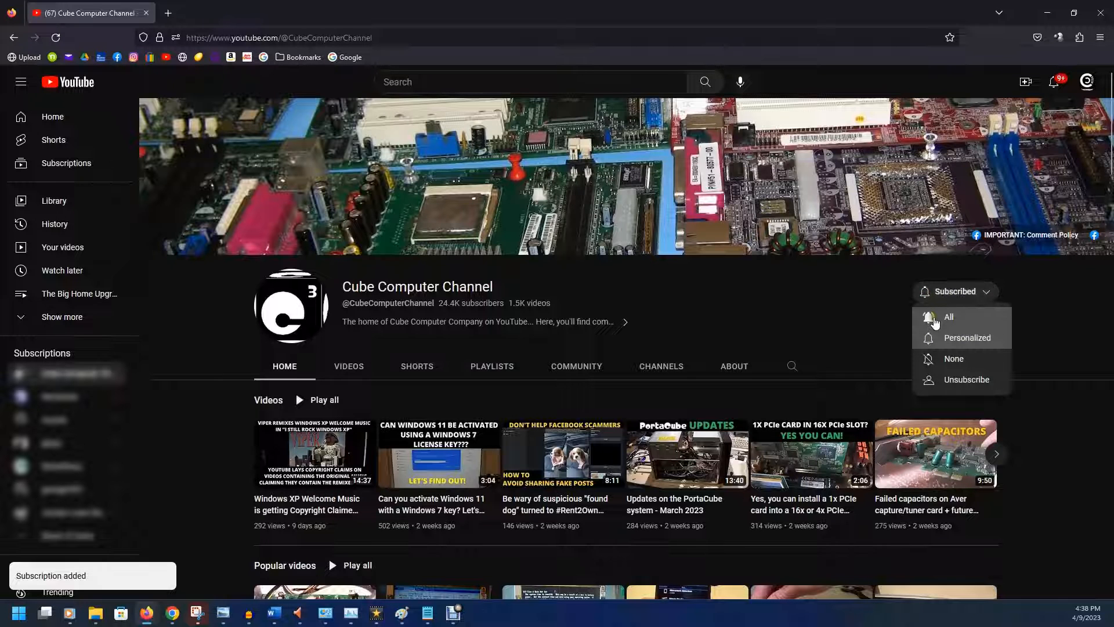
click(949, 317)
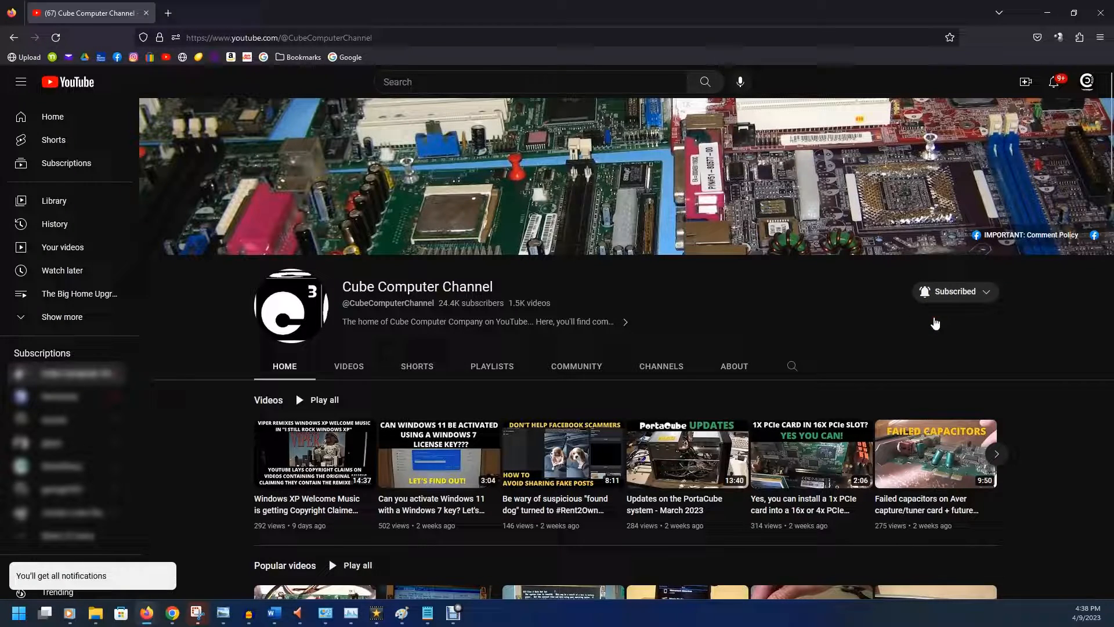
click(439, 455)
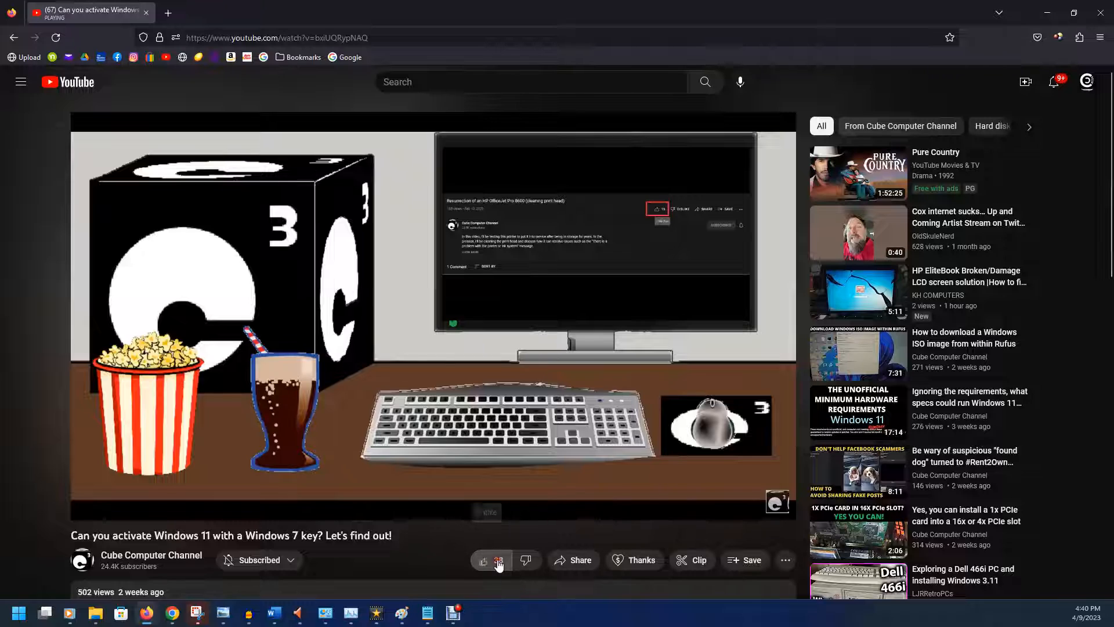
scroll(down, 3)
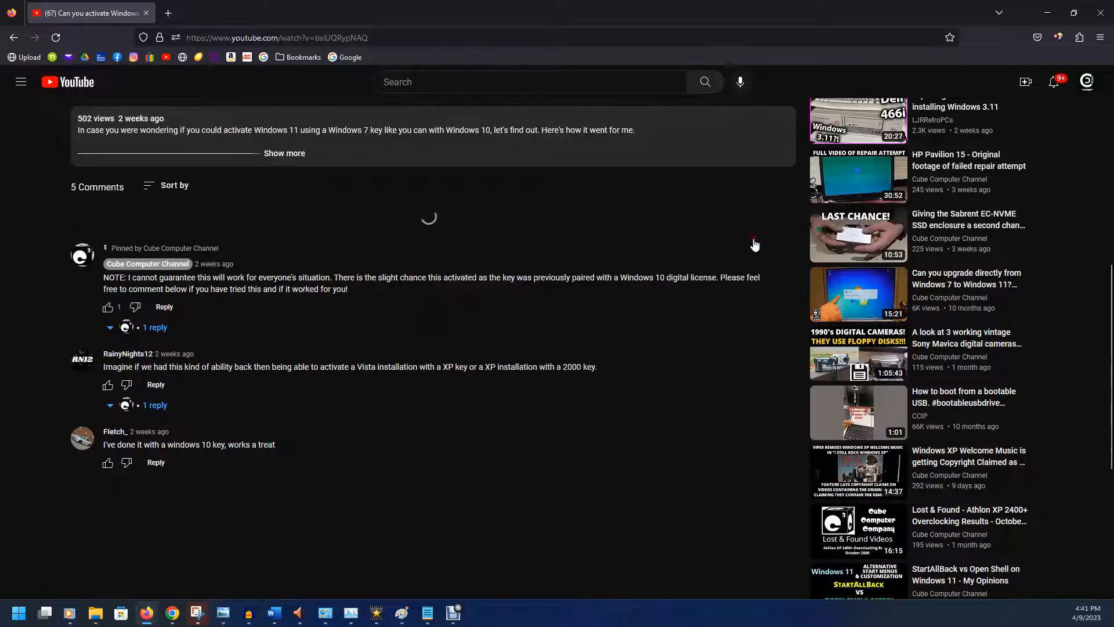